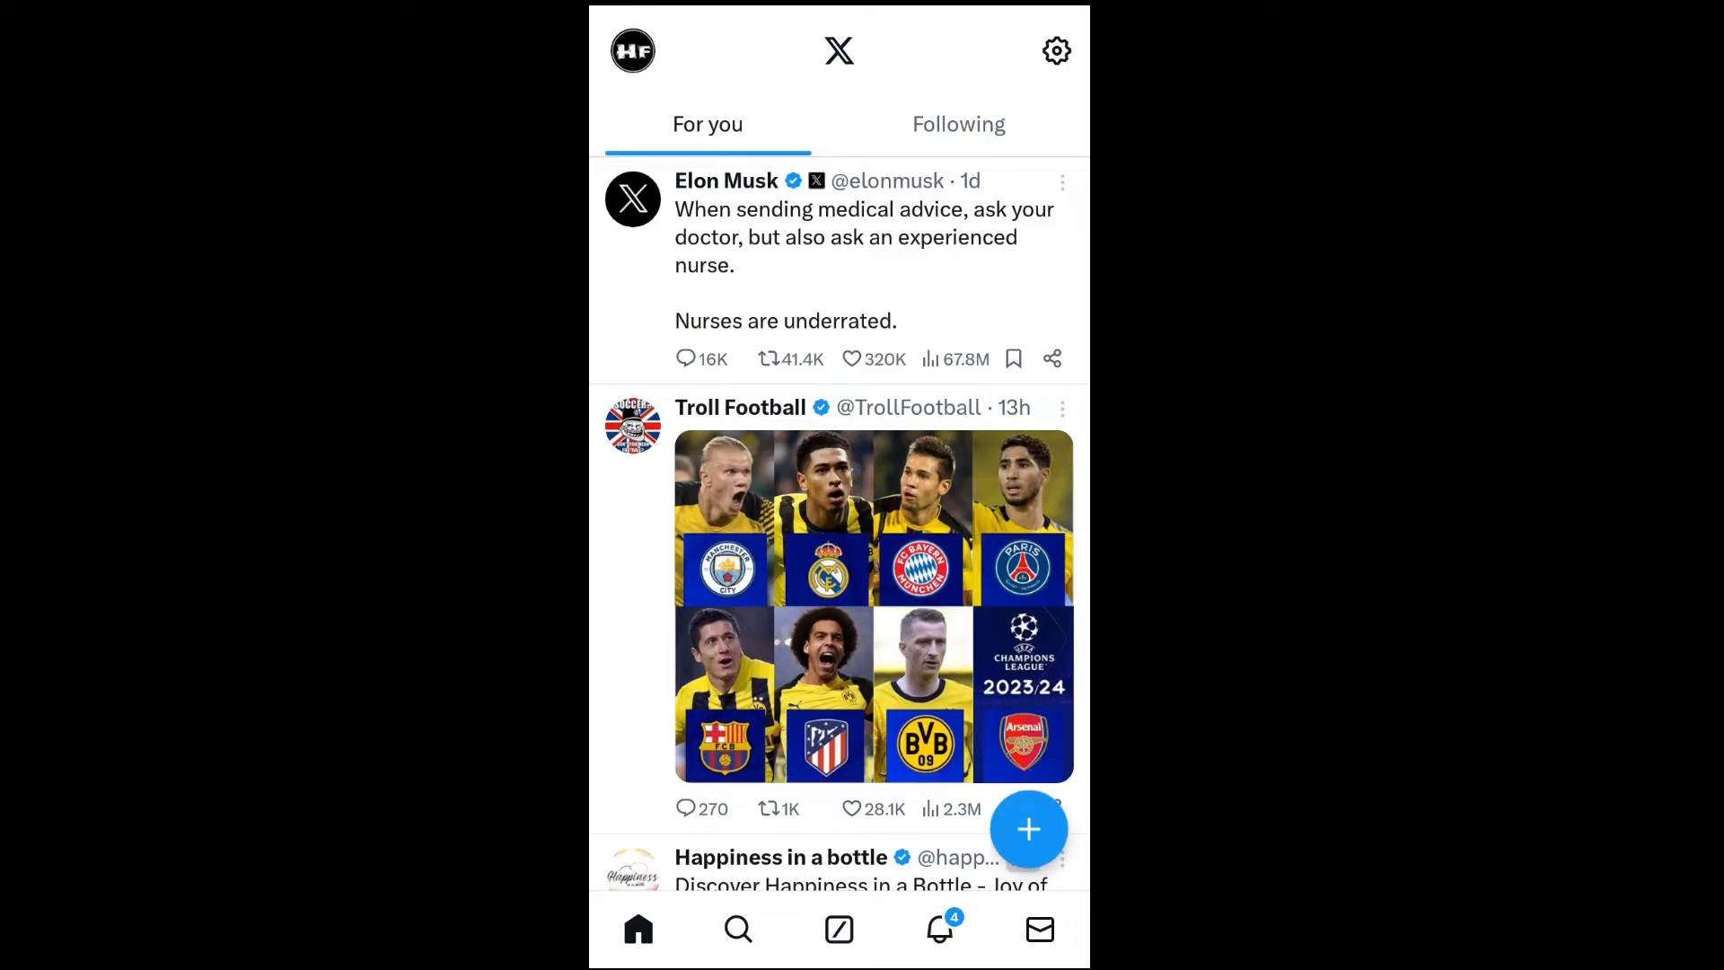
click(632, 50)
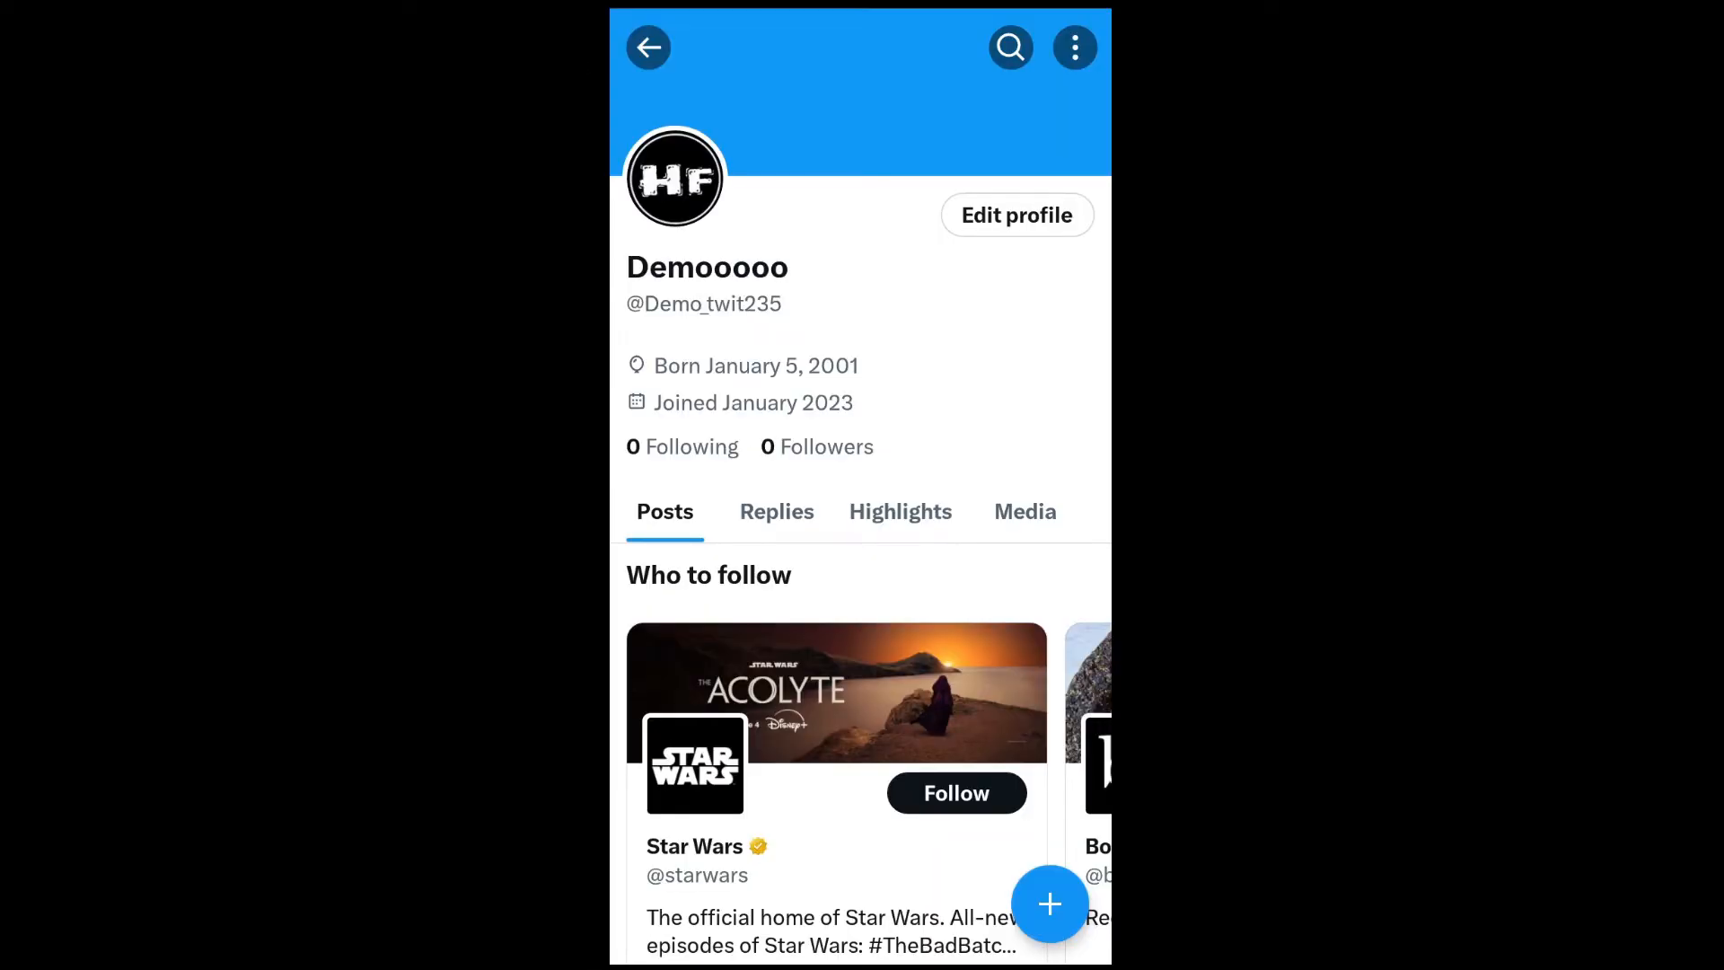
Step: Edit the profile, save the display name as Demooo133, and return to the home feed
click(1015, 214)
text(Demooo133)
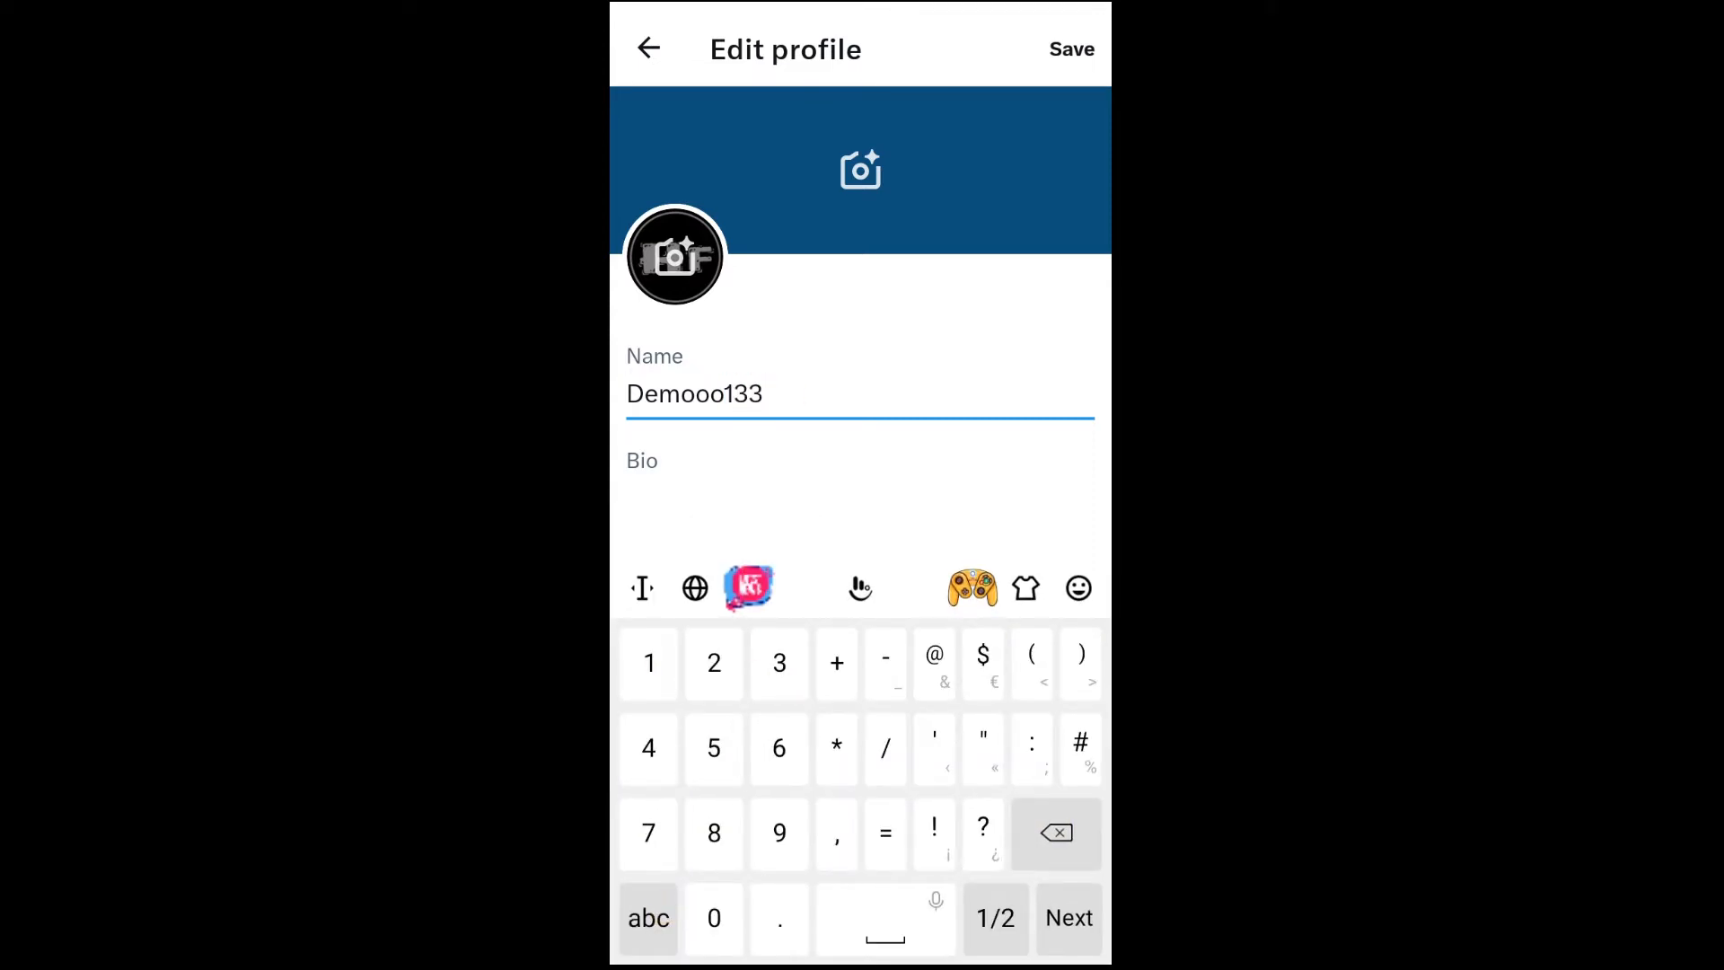
click(1069, 48)
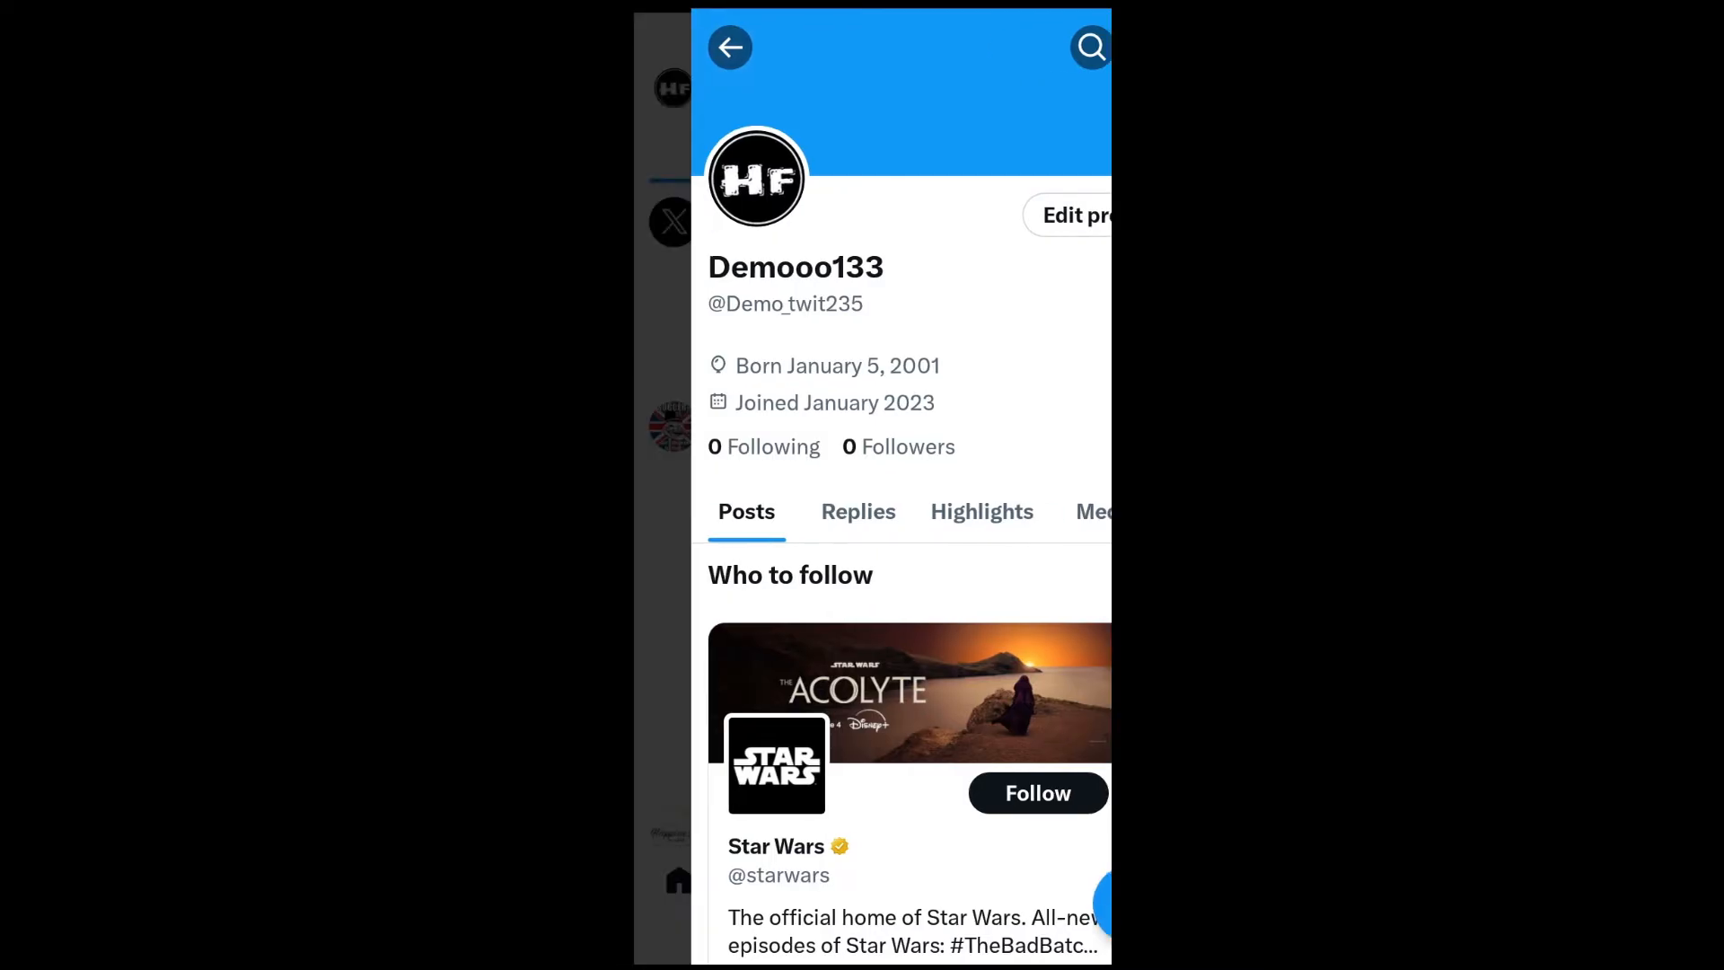
click(730, 47)
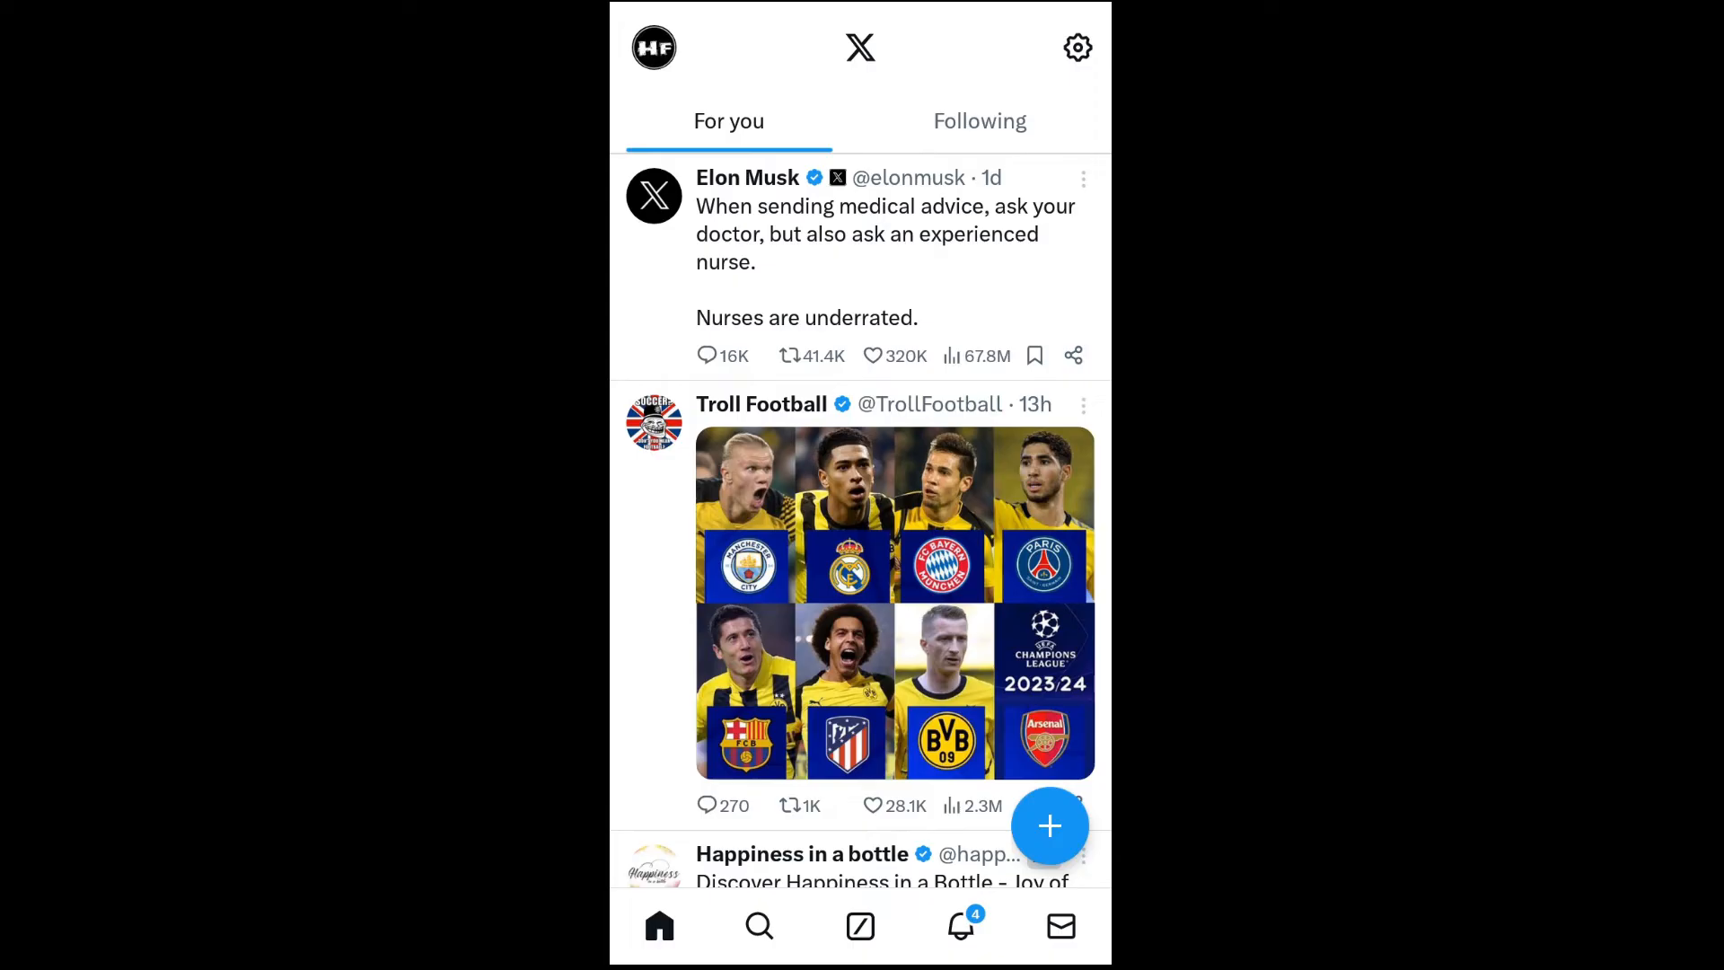
Step: Navigate via the side menu to Settings and privacy > Your account options
click(653, 47)
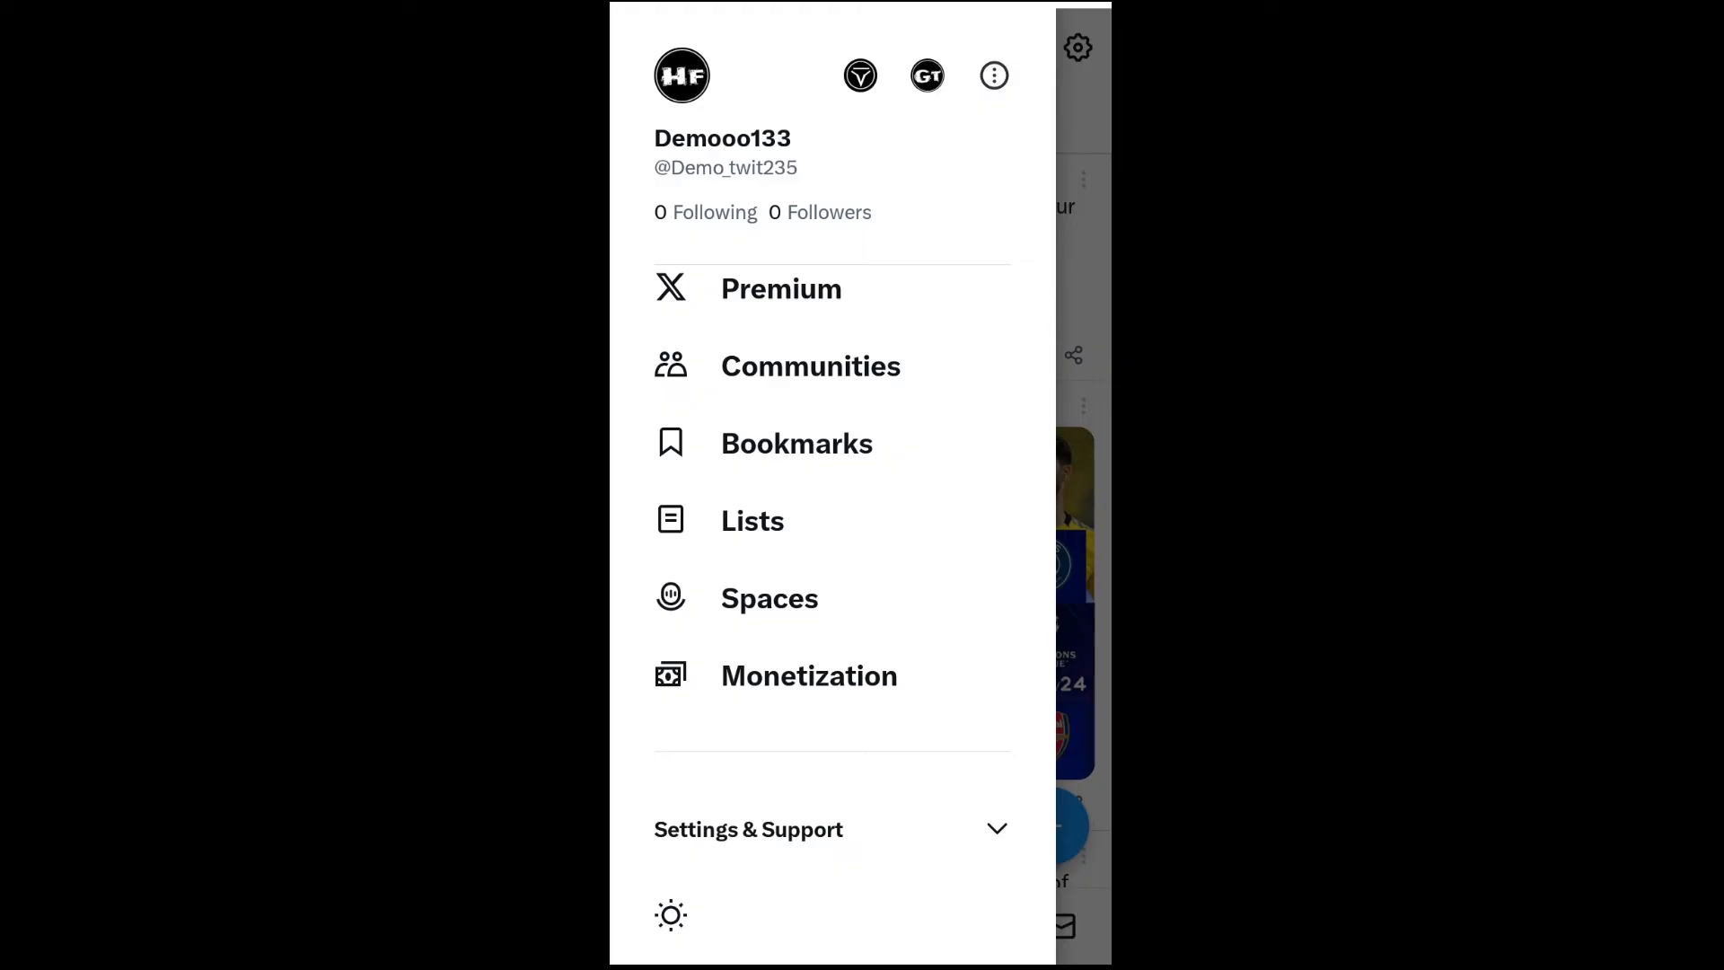
click(830, 828)
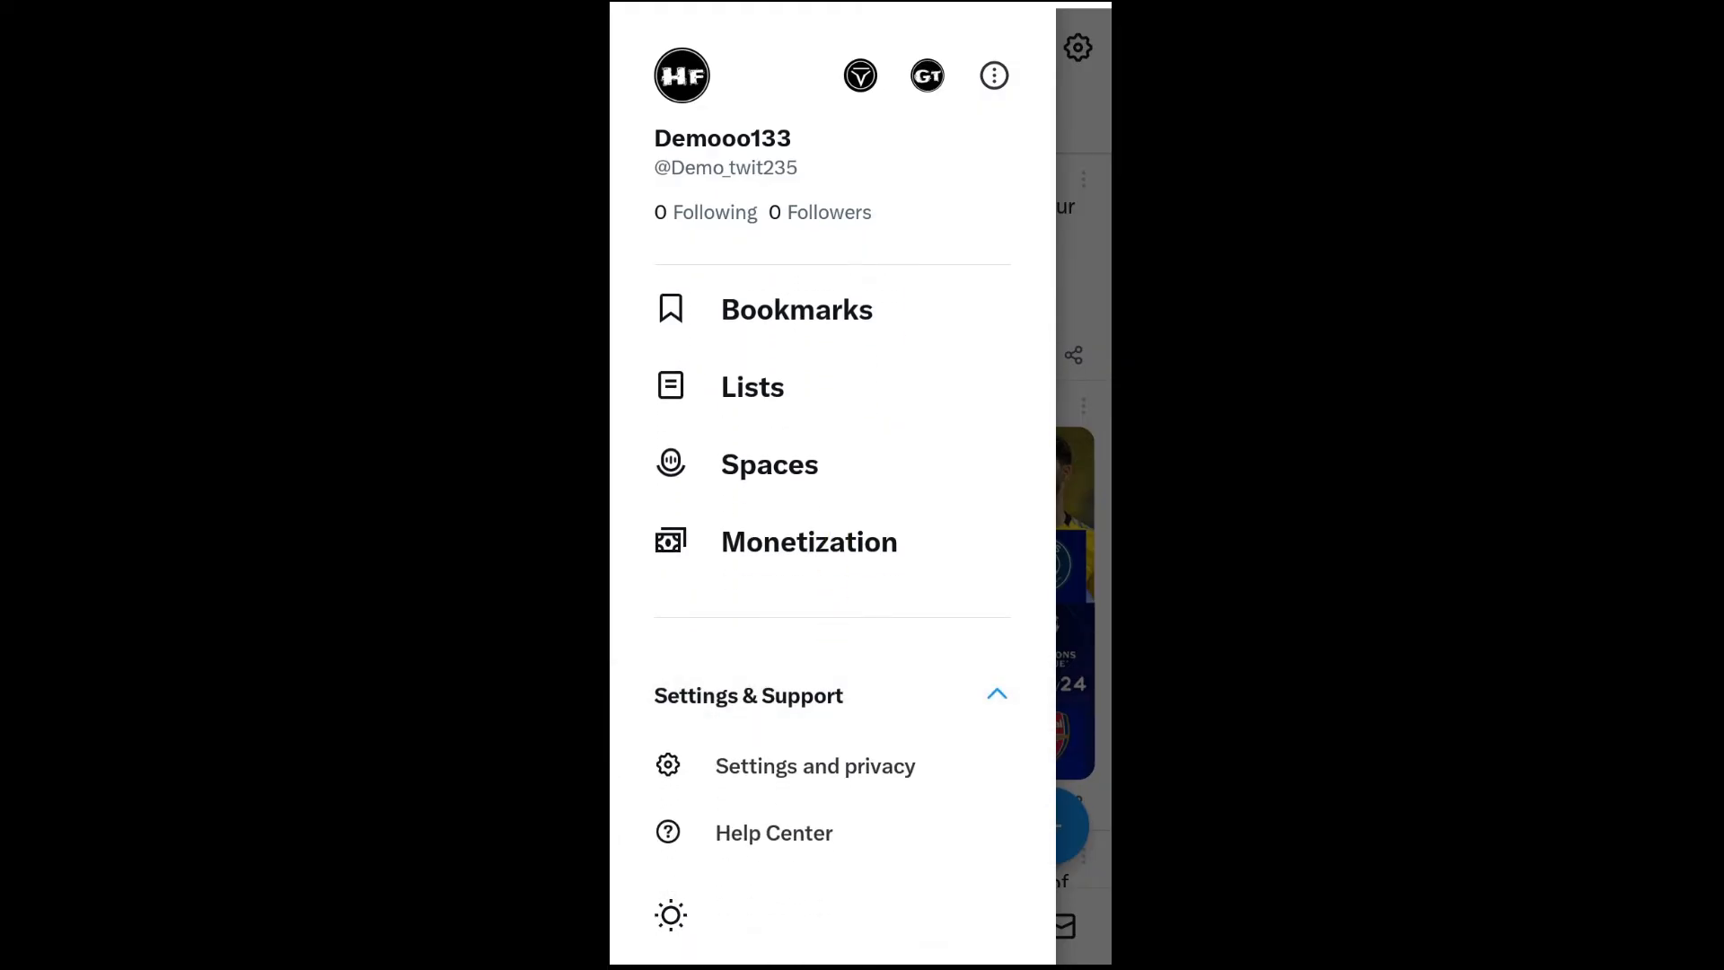
click(815, 765)
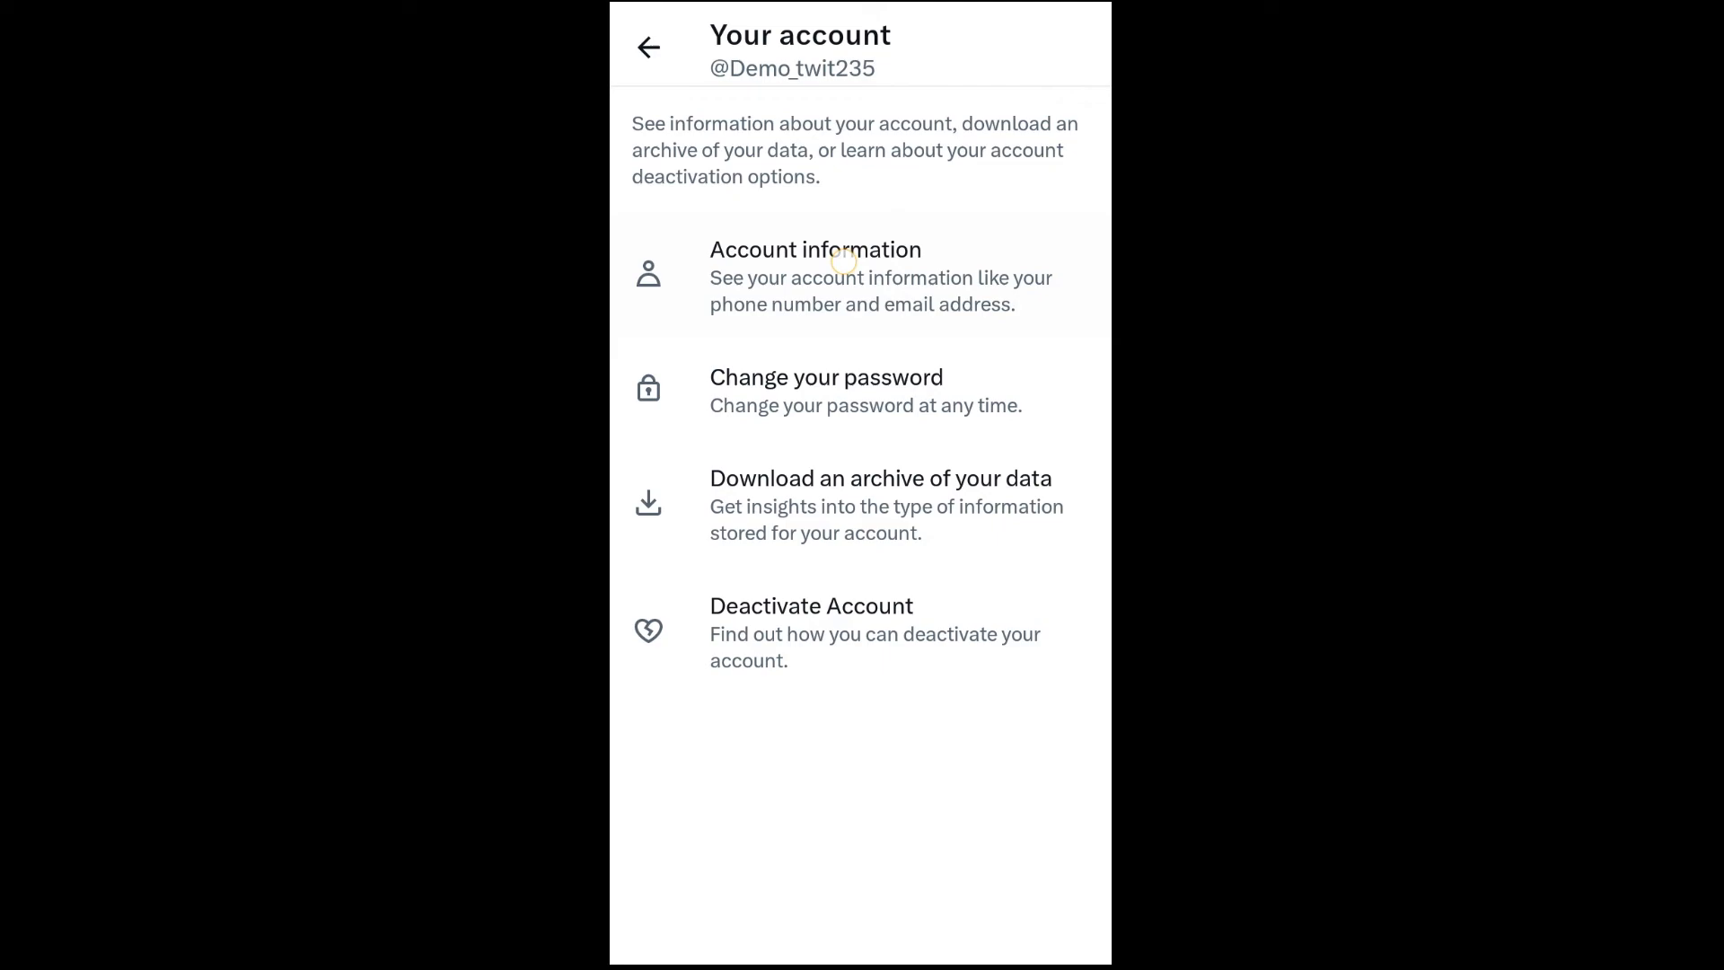
click(815, 277)
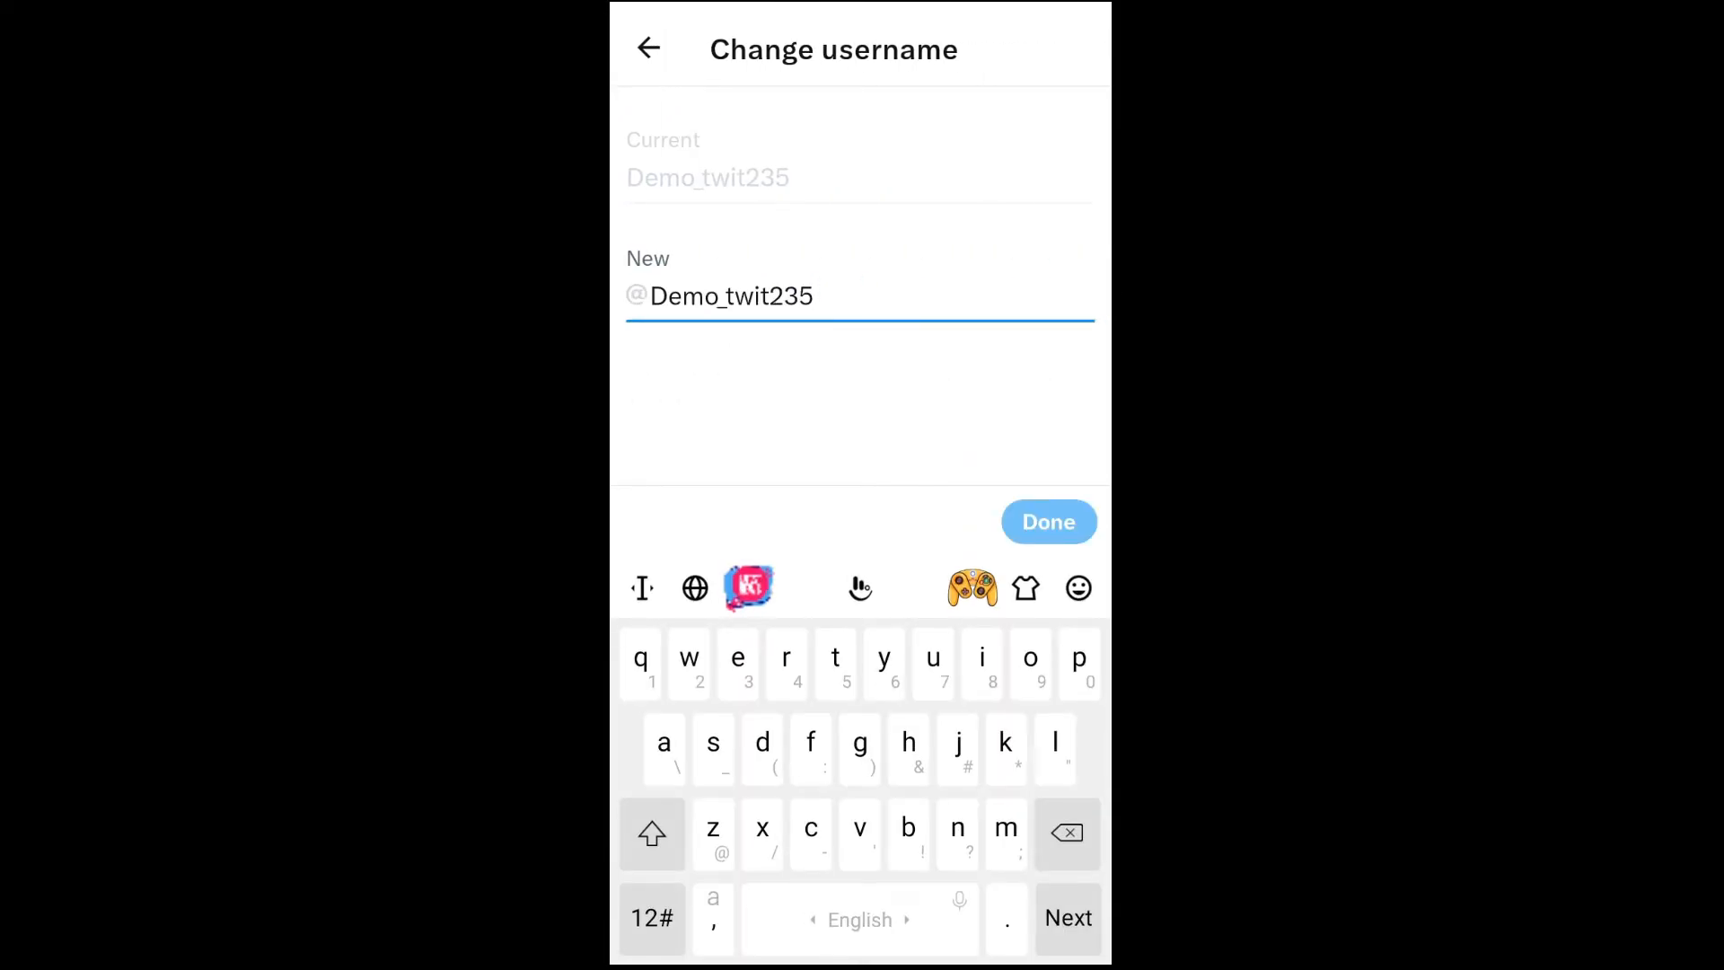
Step: Change the username to Demoabcdfg, confirm it, and verify the new handle in the side panel
click(1065, 834)
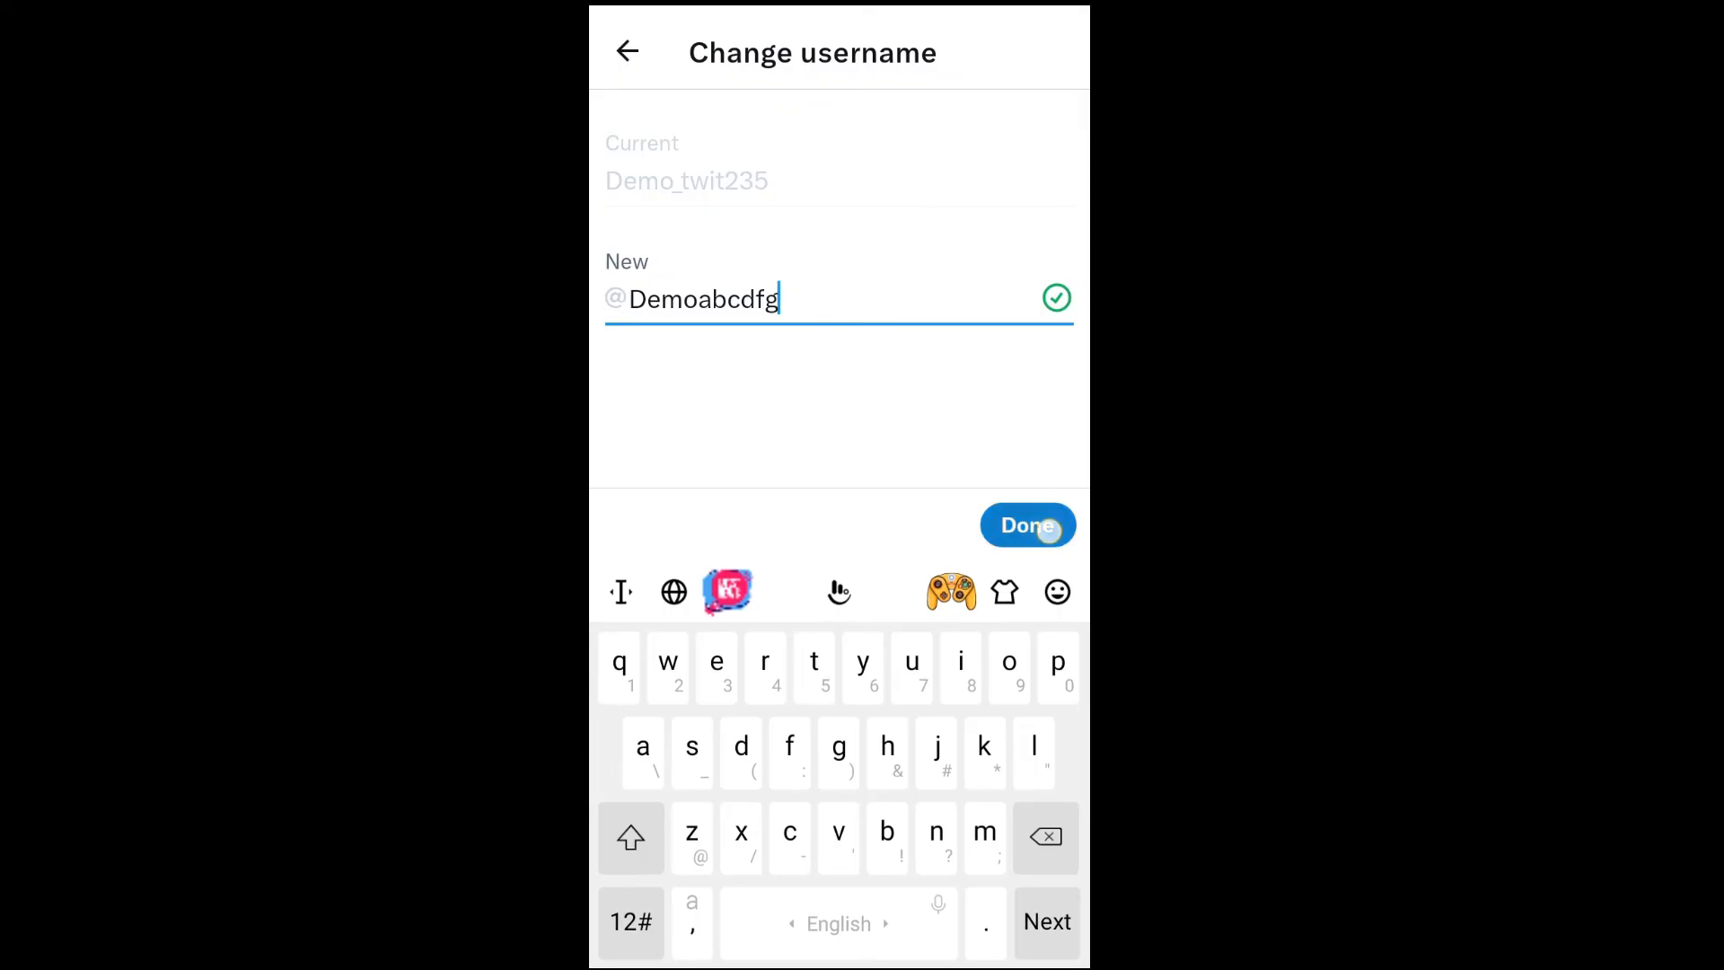
click(1025, 525)
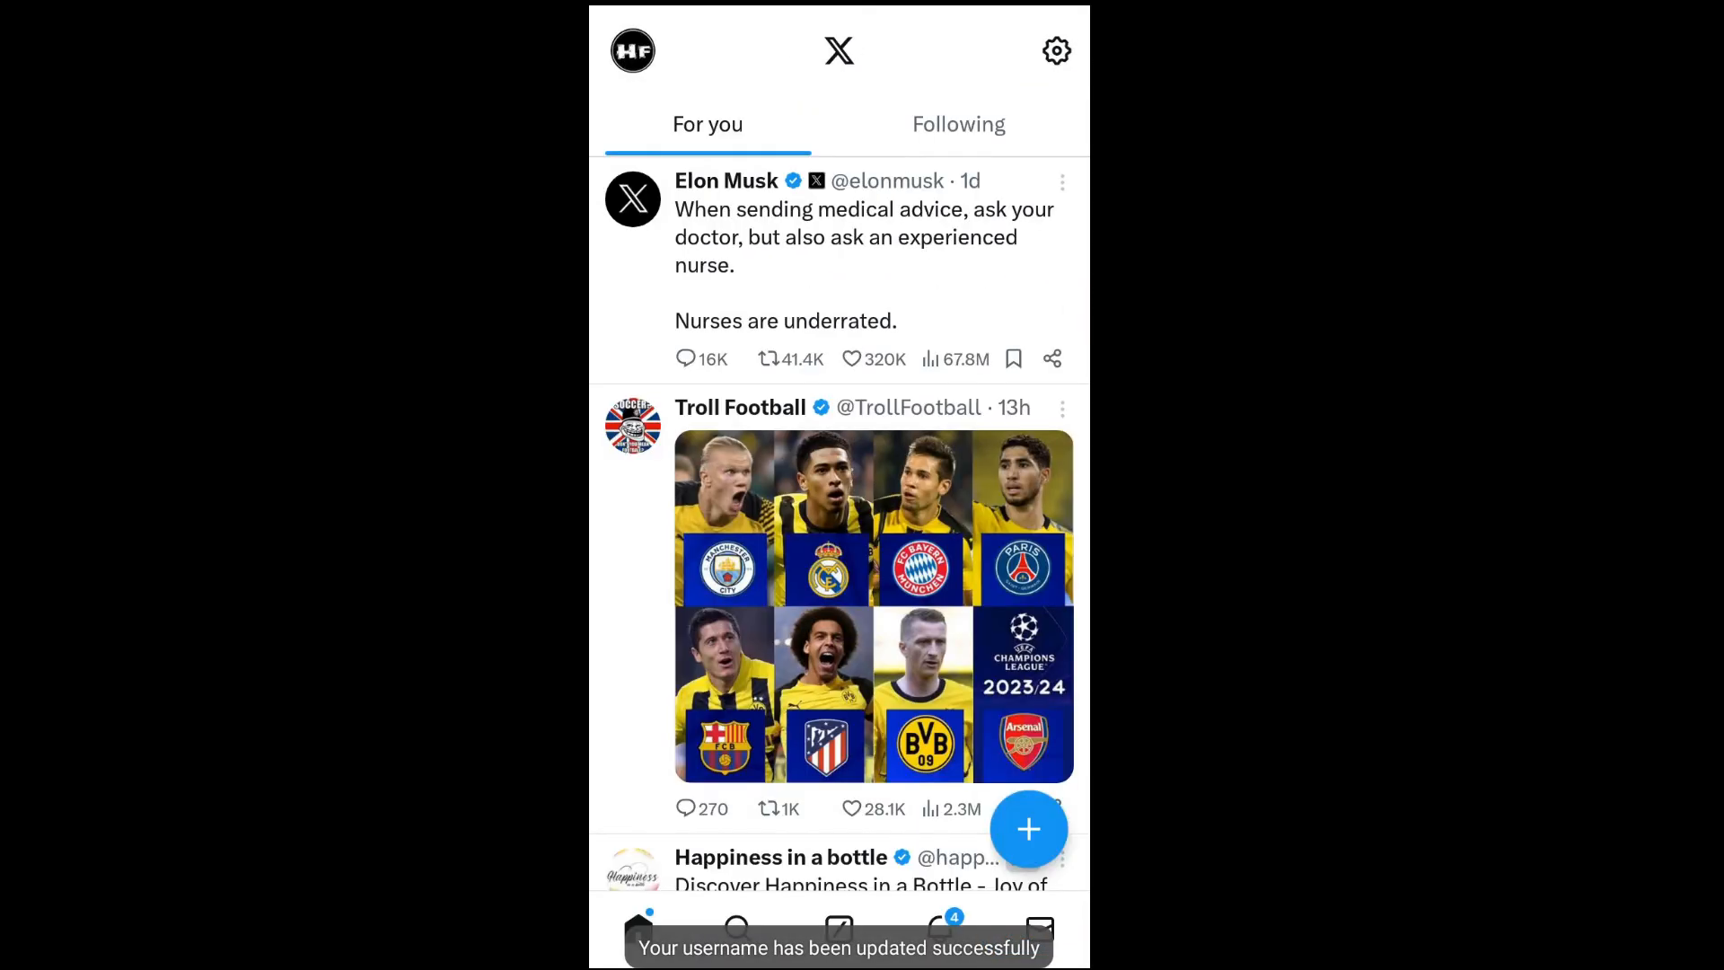
click(632, 50)
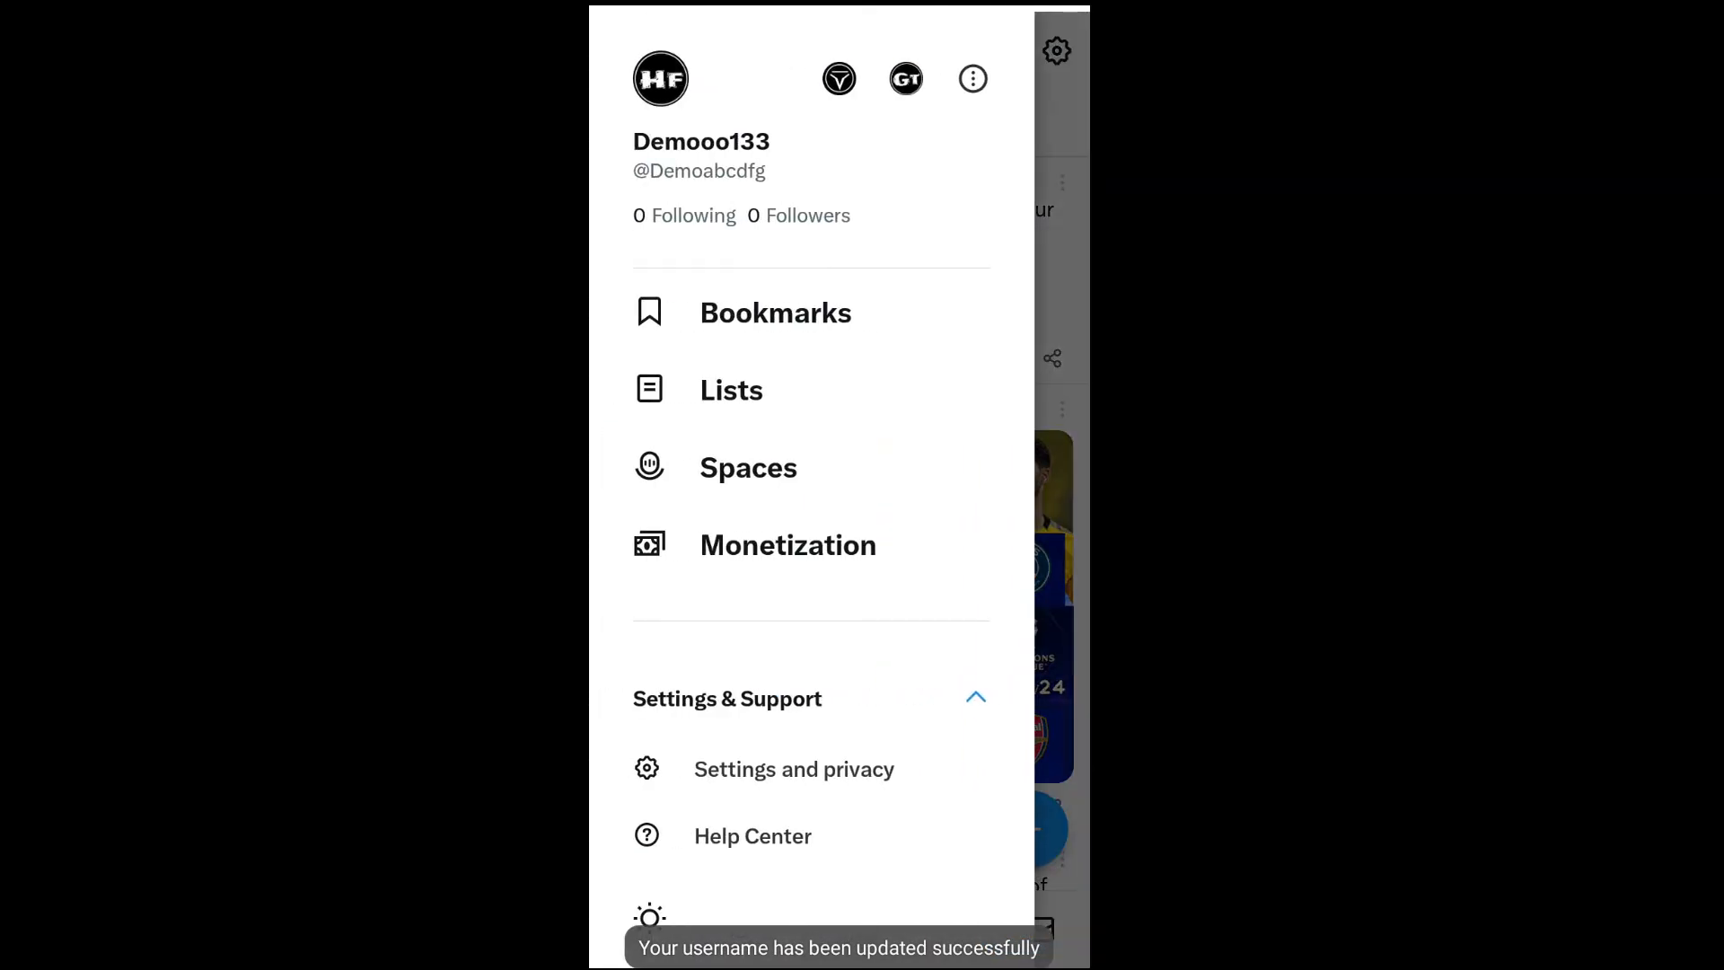